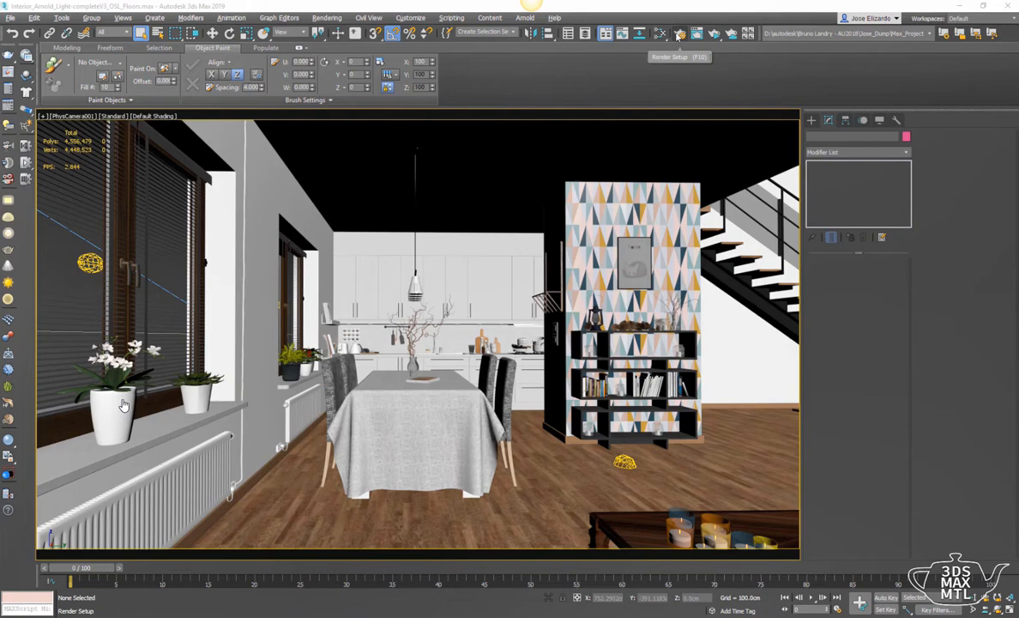
Bring up Render Setup and show the Arnold Denoiser settings.
{"action": "left_click", "coordinate": [677, 32]}
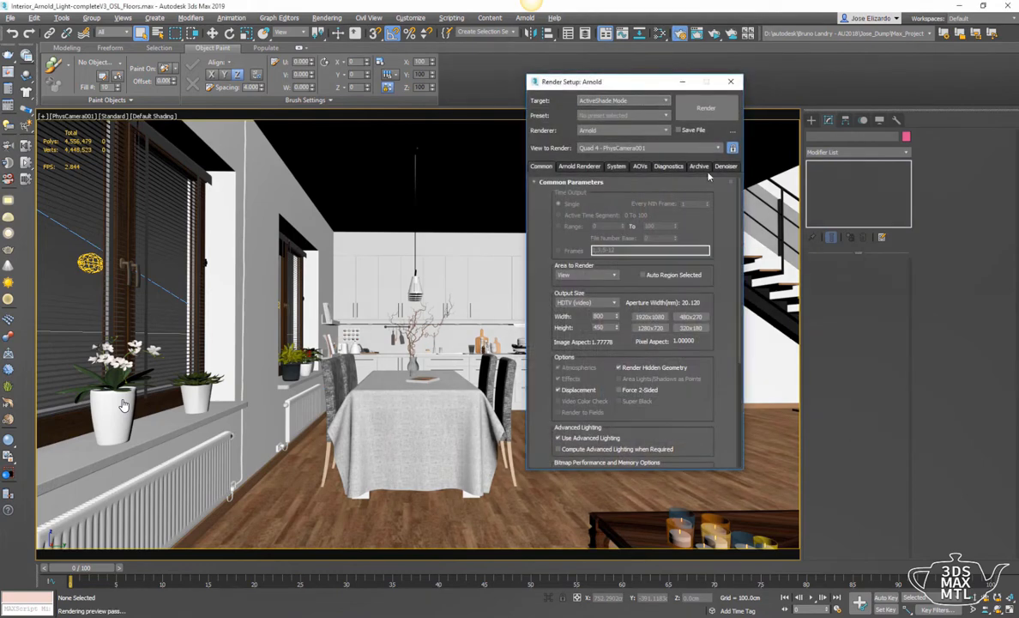
{"action": "left_click", "coordinate": [726, 166]}
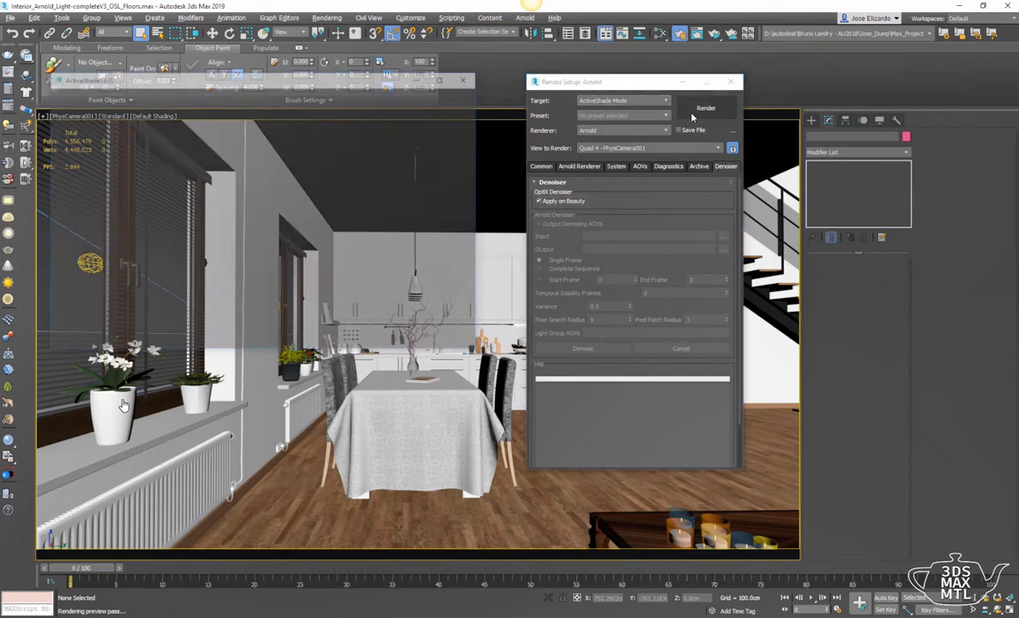
{"action": "left_click", "coordinate": [707, 107]}
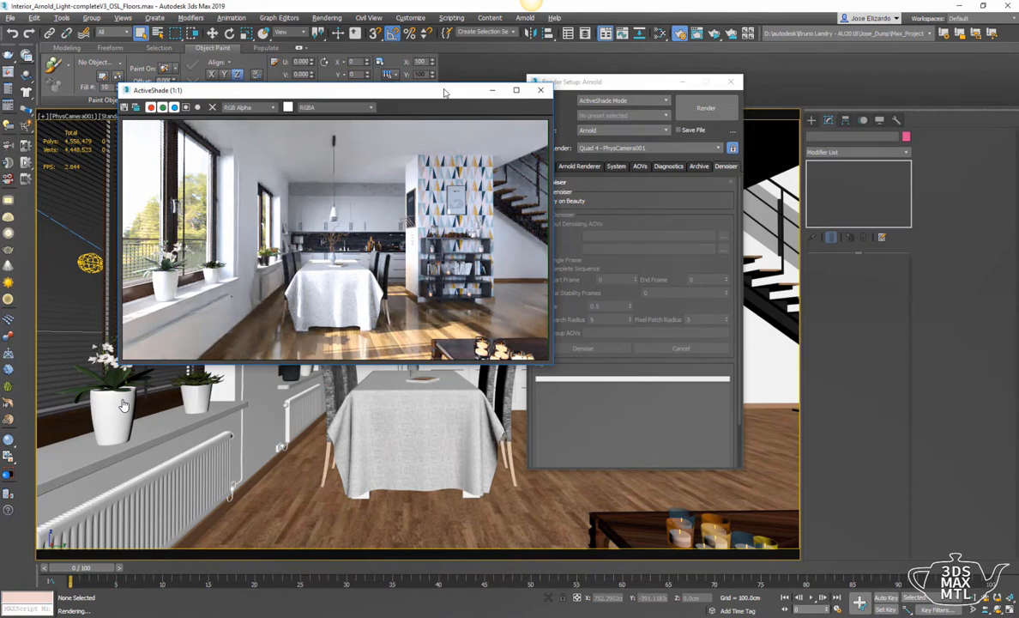
{"action": "mouse_move", "coordinate": [455, 114]}
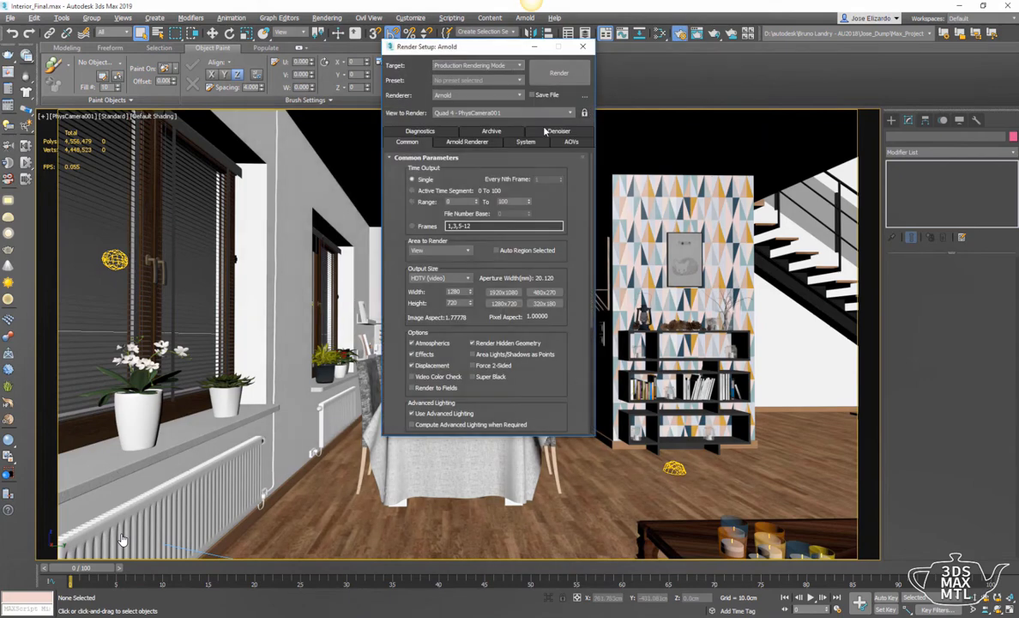
Set the render output file to final.exr, then return to the Denoiser settings.
{"action": "scroll", "scroll_direction": "down", "scroll_amount": 3}
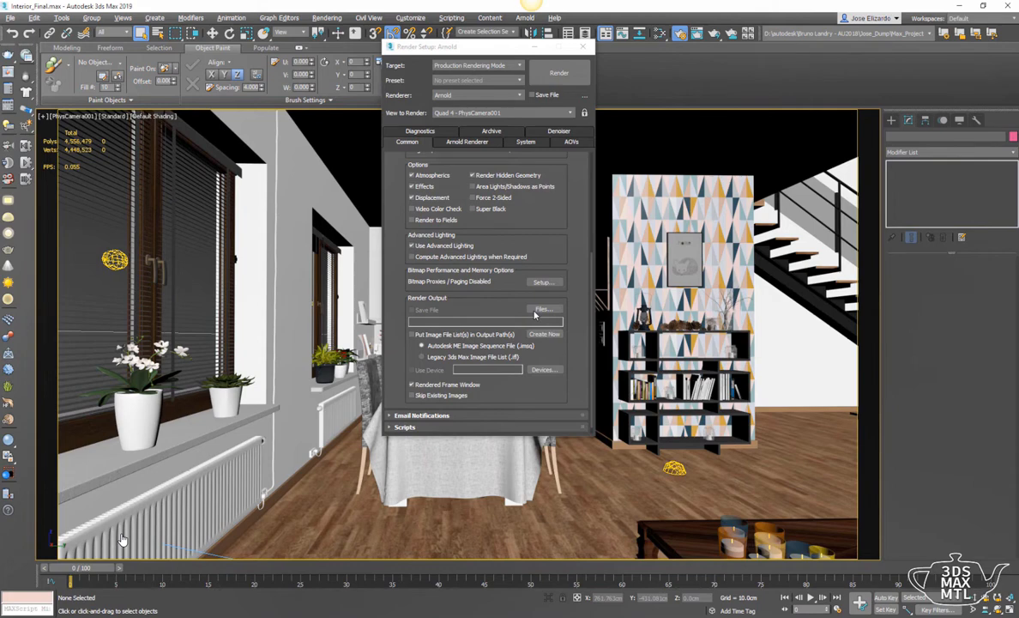
{"action": "left_click", "coordinate": [542, 309]}
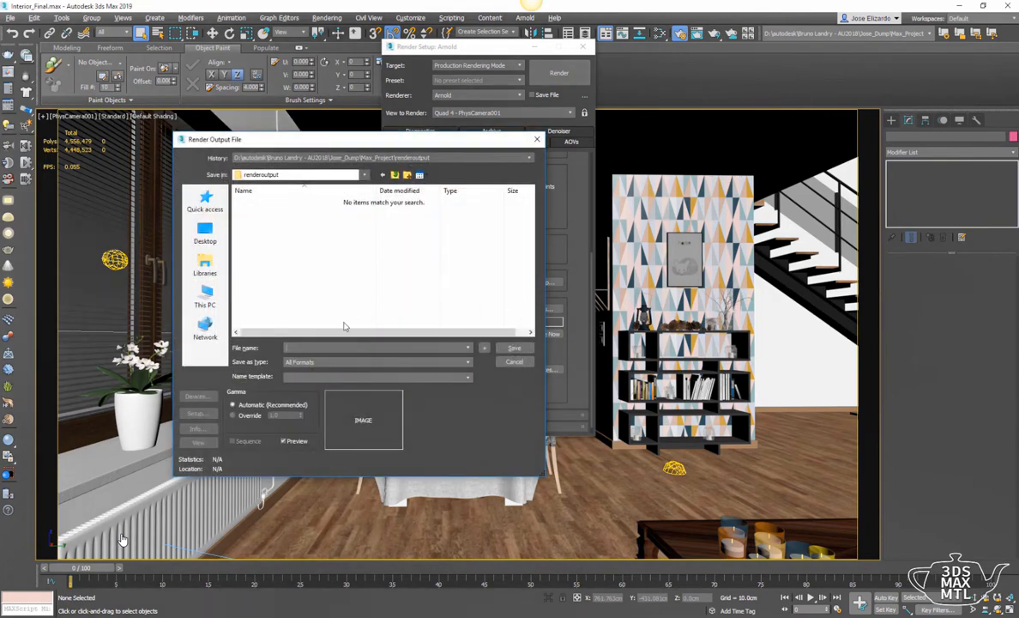
{"action": "type", "text": "final.exr"}
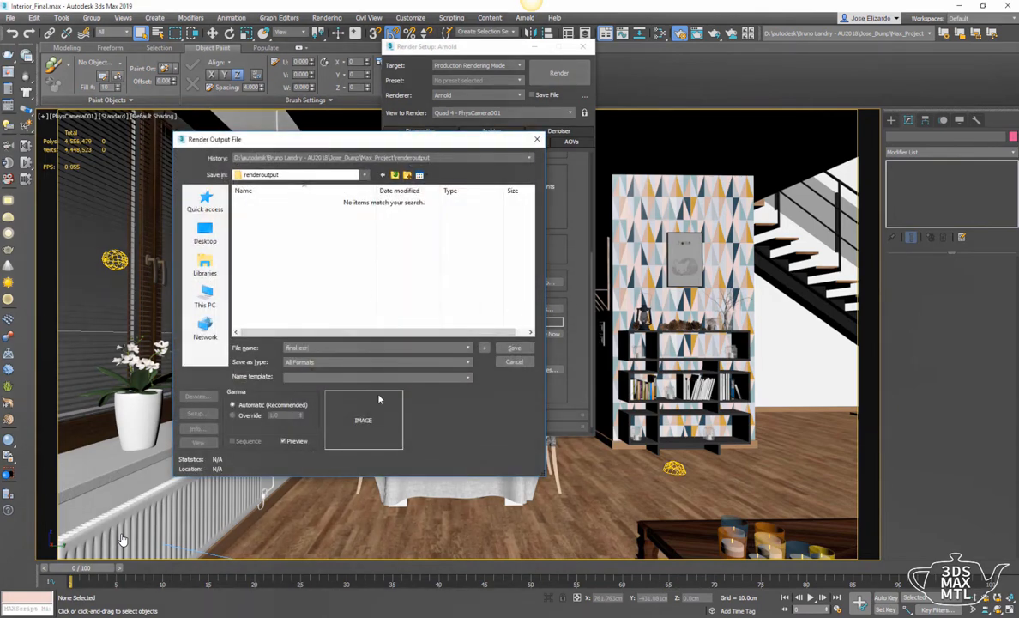
{"action": "left_click", "coordinate": [515, 347]}
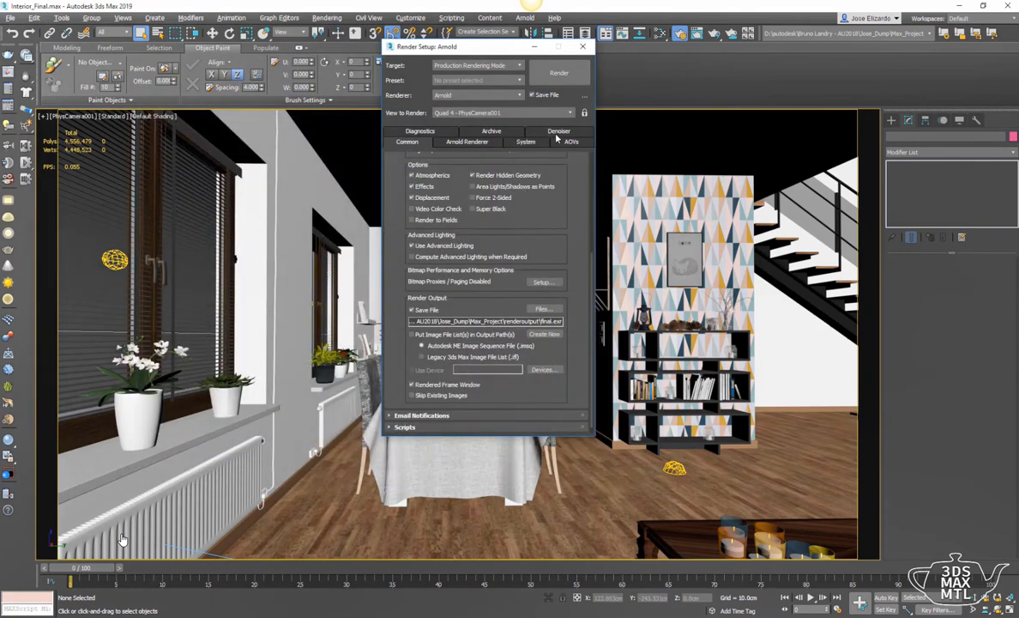
{"action": "left_click", "coordinate": [559, 140]}
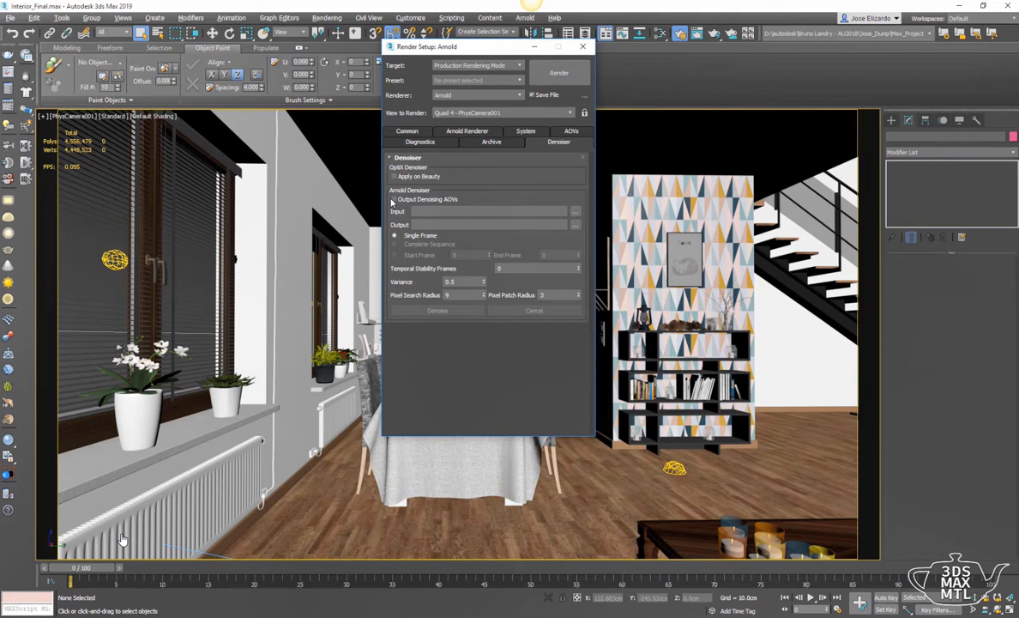
Enable Output Denoising AOVs so the kitchen render includes them.
{"action": "left_click", "coordinate": [559, 72]}
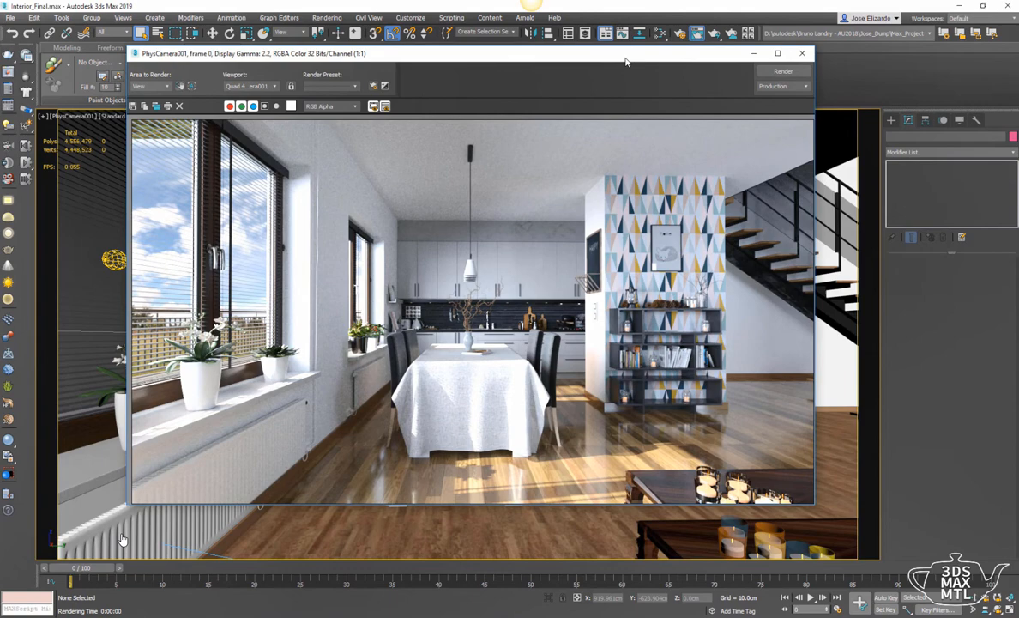
Set the Noice denoiser input to interior_final_Noice_input.exr after closing the frame window.
{"action": "left_click", "coordinate": [801, 54]}
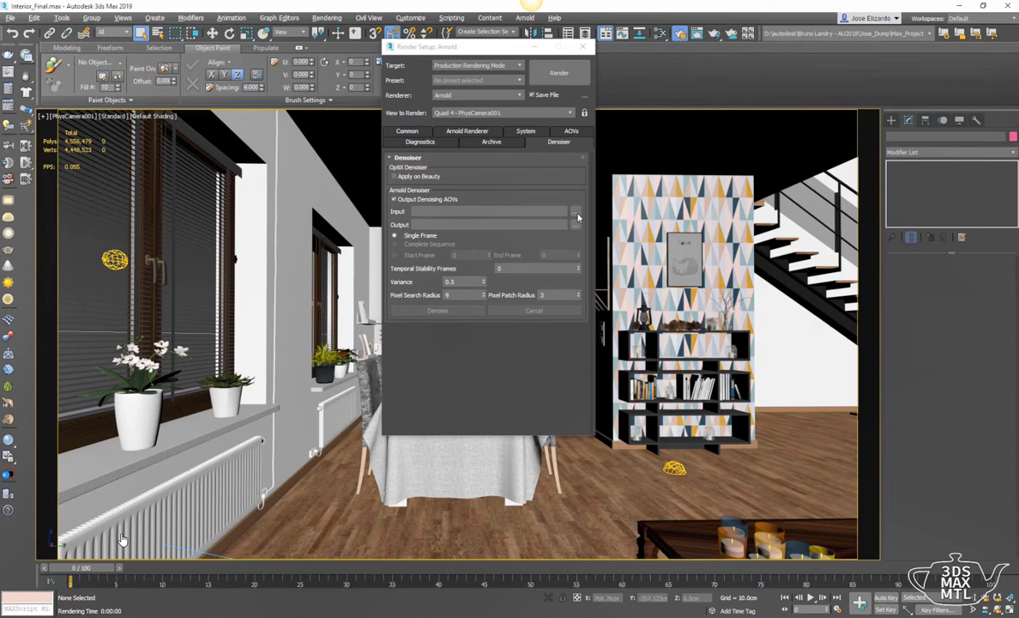
{"action": "left_click", "coordinate": [577, 211]}
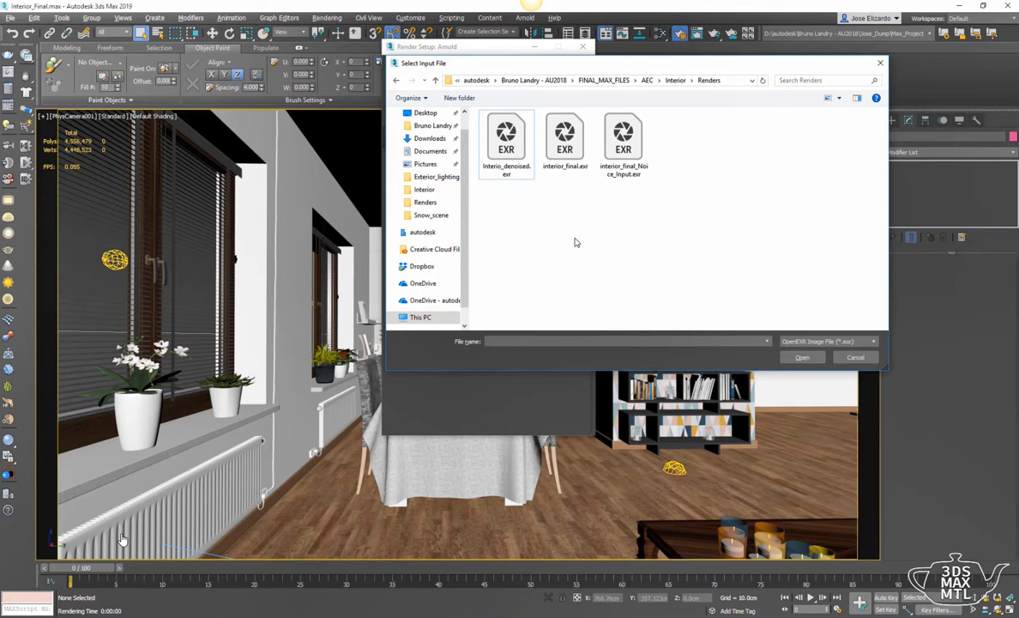
{"action": "left_click", "coordinate": [623, 144]}
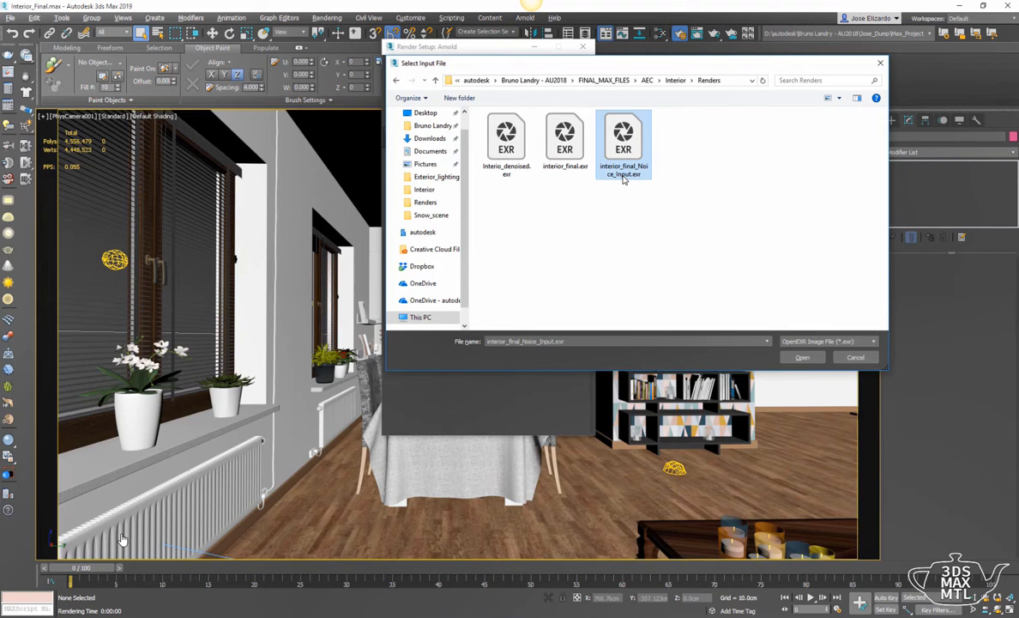
{"action": "left_click", "coordinate": [801, 357]}
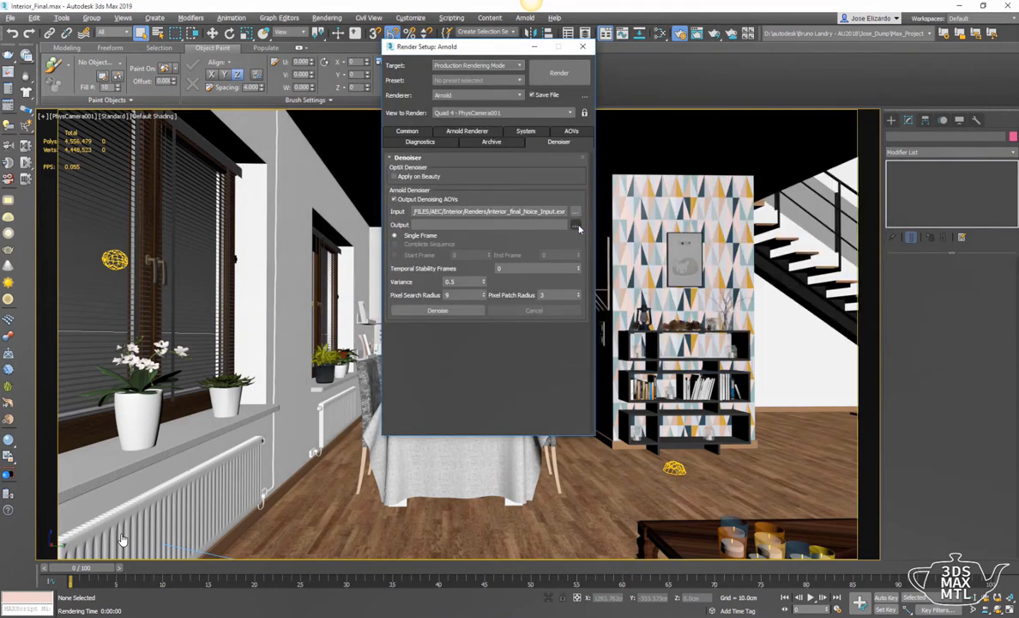
Set the denoised output to interior_denoised.exr in the Renders folder.
{"action": "left_click", "coordinate": [576, 225]}
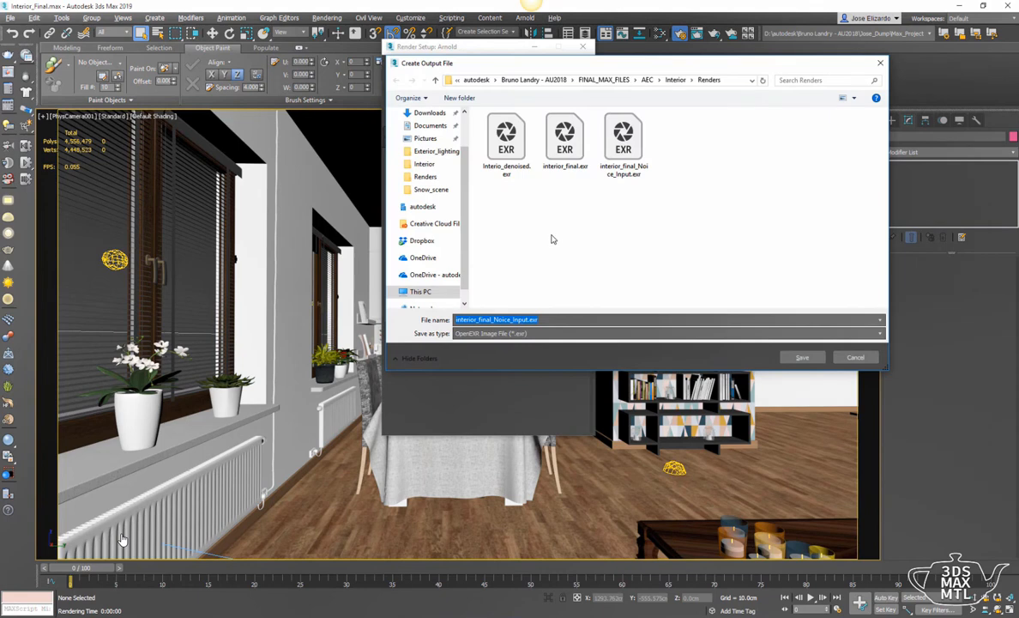
{"action": "left_click", "coordinate": [506, 140]}
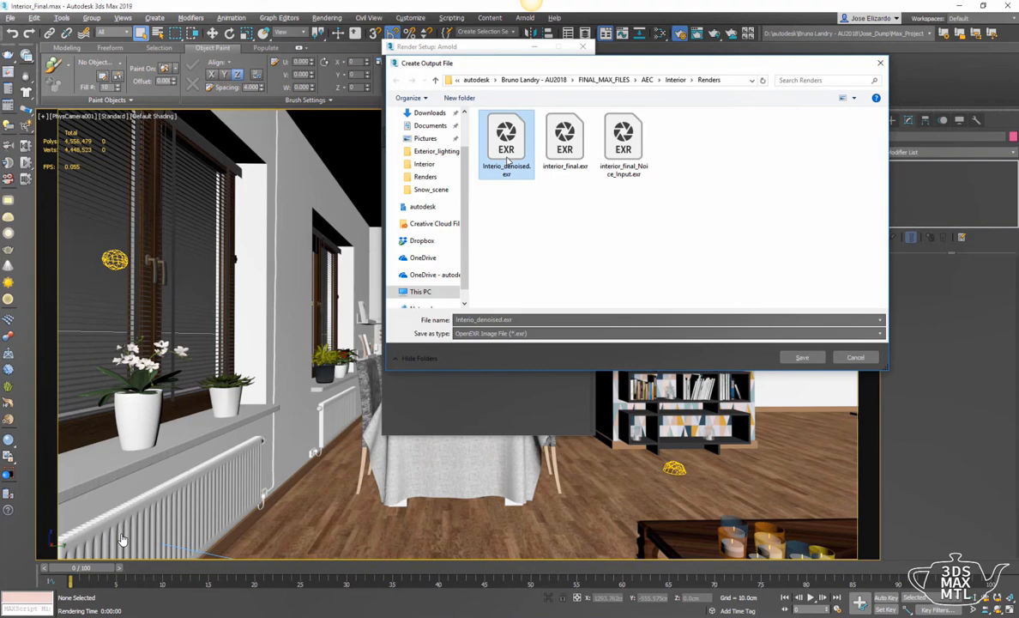
{"action": "left_click", "coordinate": [801, 357]}
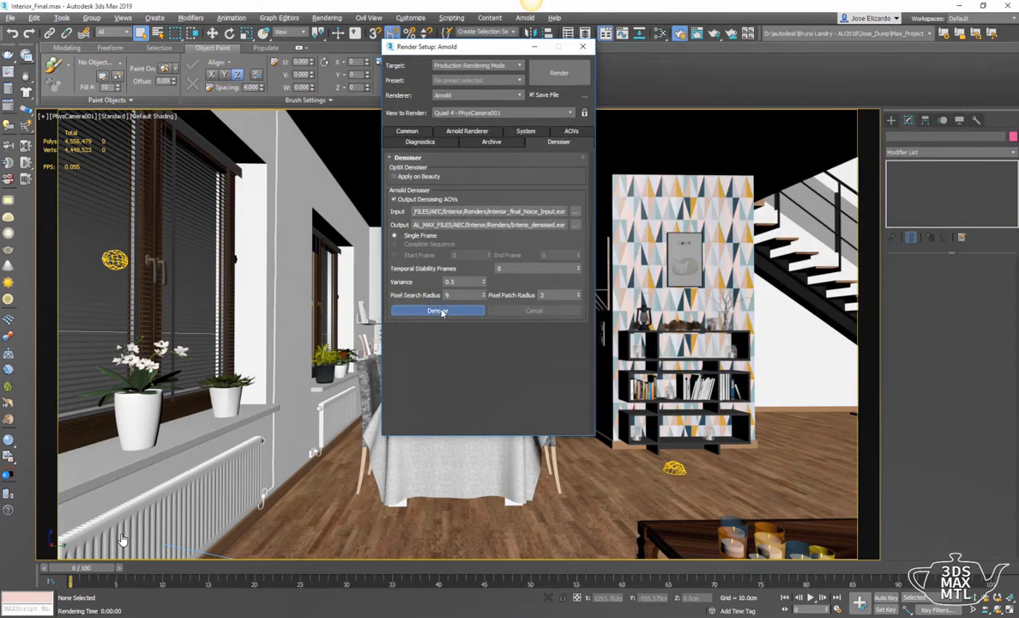
Run Noice denoising on the input render to produce interior_denoised.exr.
{"action": "left_click", "coordinate": [437, 311]}
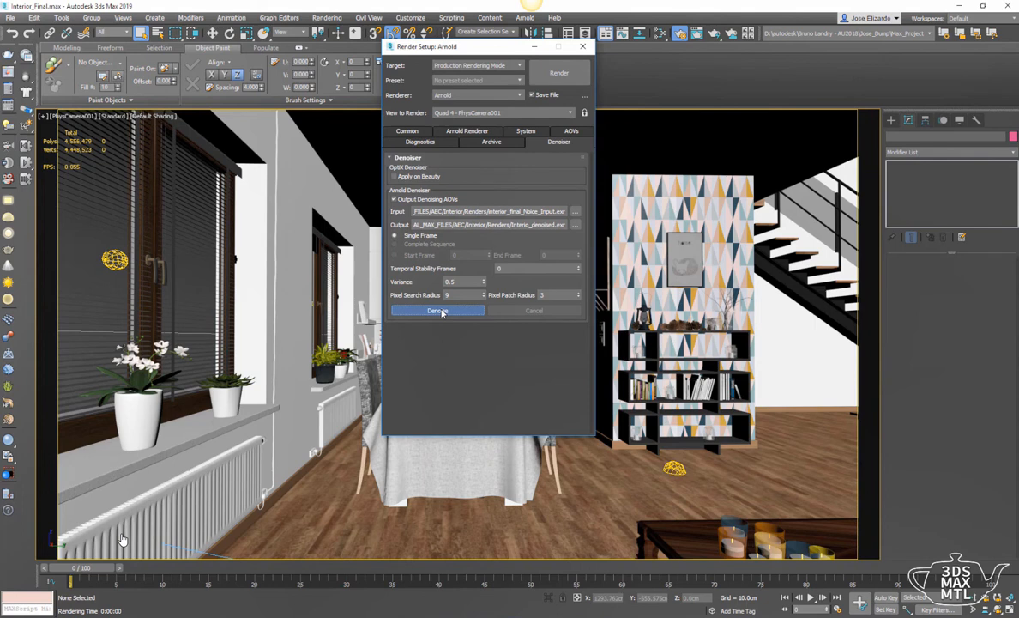
{"action": "left_click", "coordinate": [438, 310]}
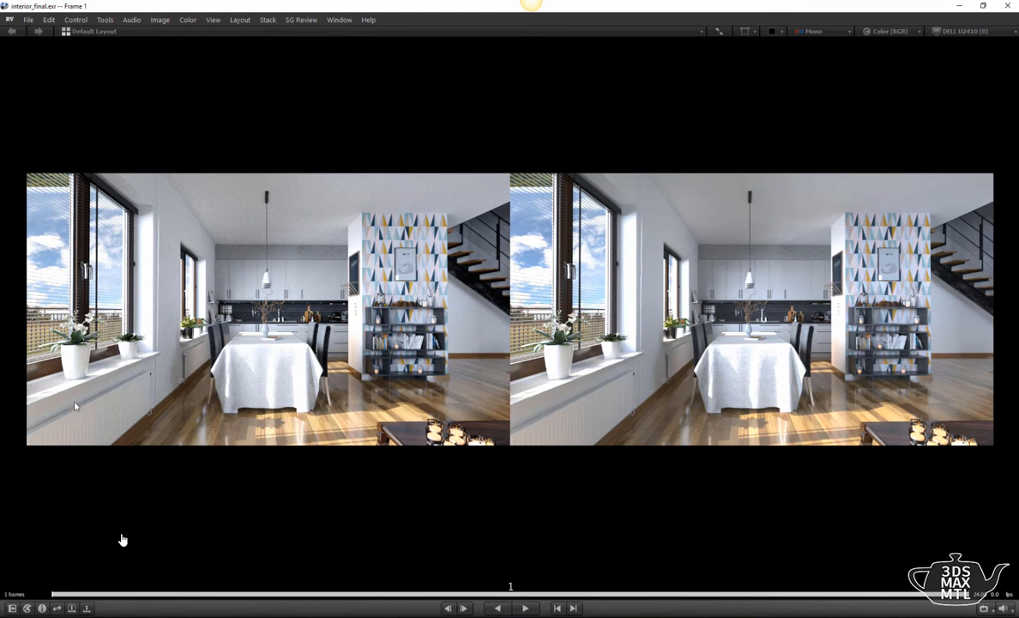
{"action": "mouse_move", "coordinate": [824, 221]}
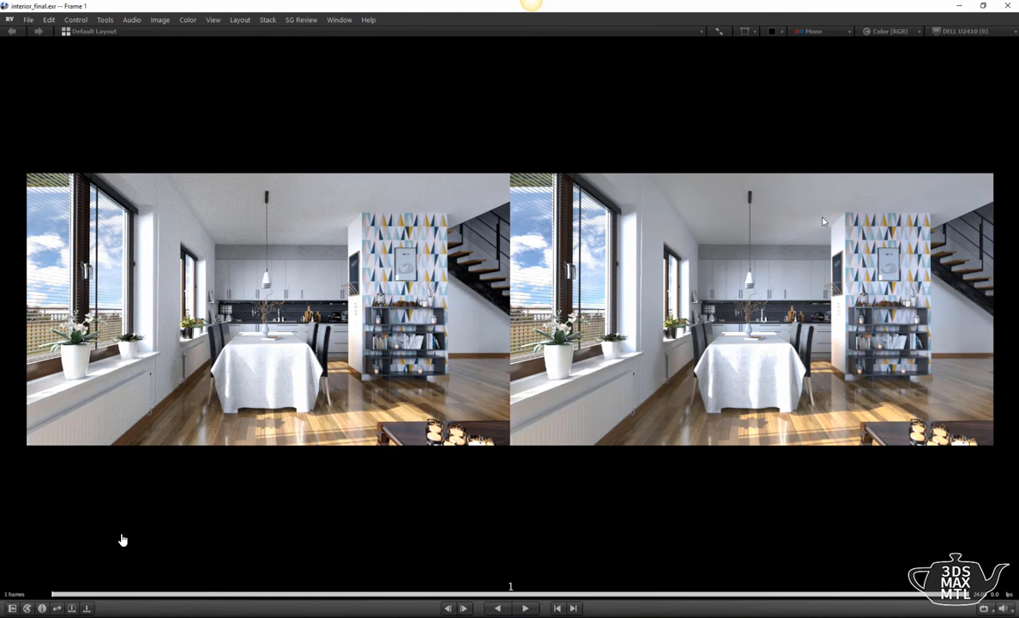